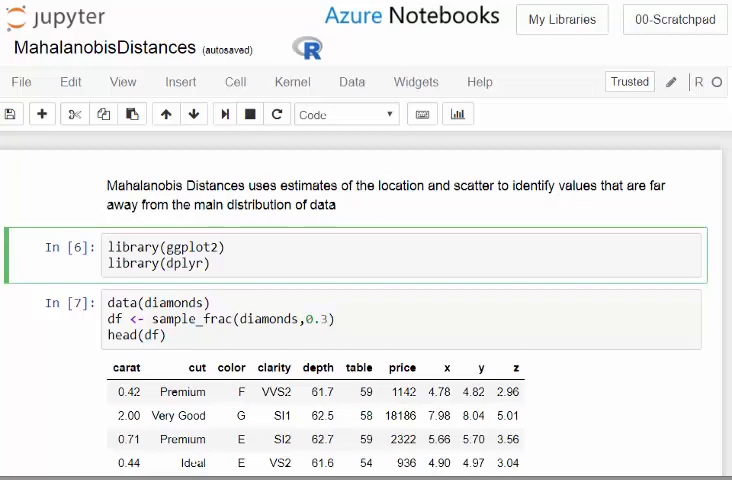
# - Scroll to the distance formula, highlight the mahalanobis call and add an empty cell below it
pyautogui.click(104, 246)
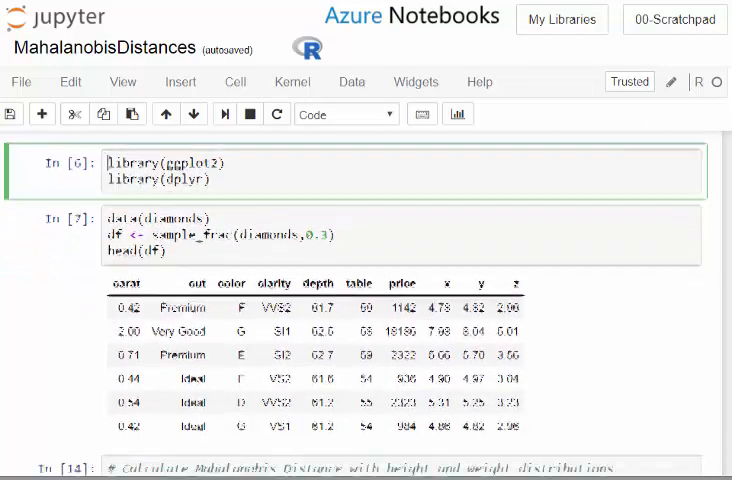
pyautogui.scroll(-3)
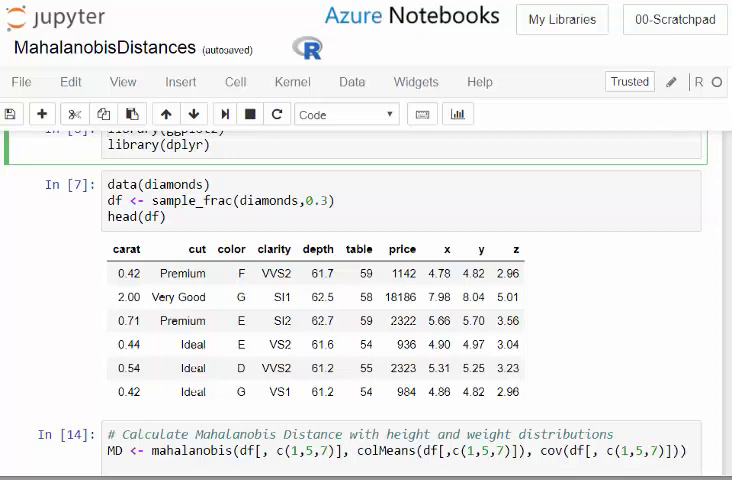
pyautogui.scroll(-3)
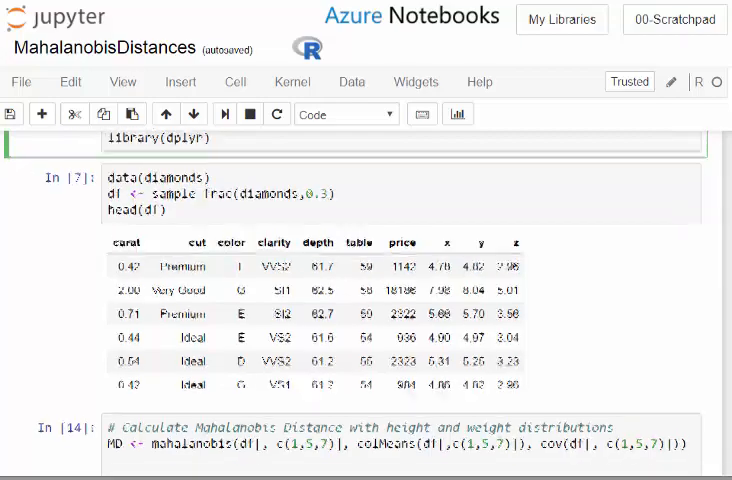
pyautogui.scroll(-3)
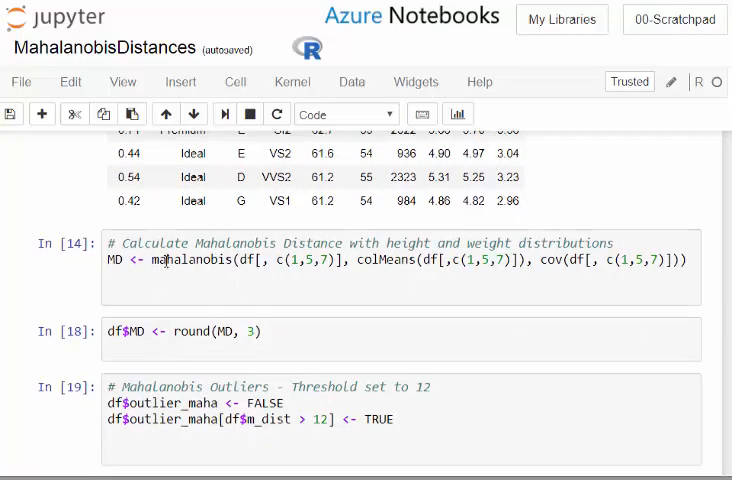
pyautogui.doubleClick(192, 260)
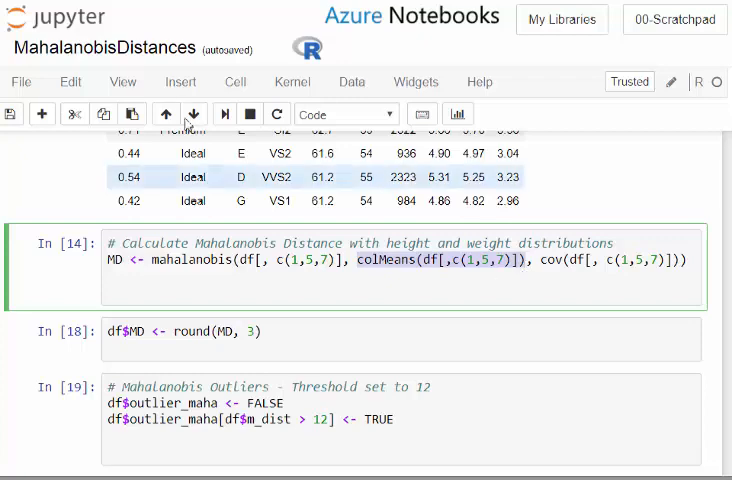
pyautogui.click(180, 82)
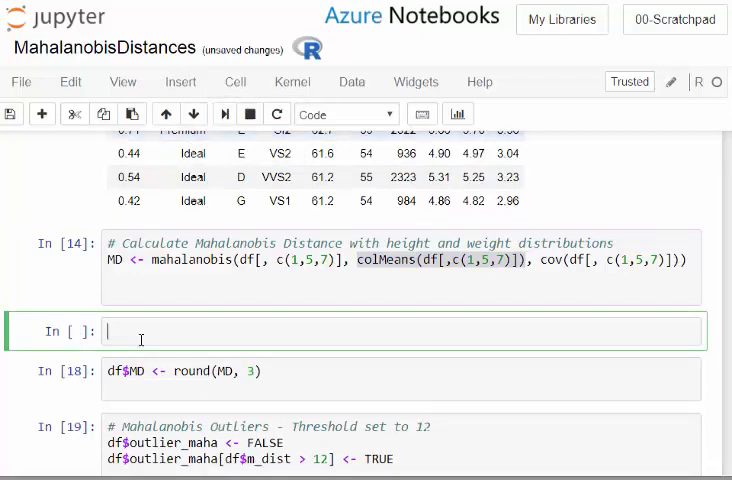
# - Run colMeans, cov and cor on df[,c(1,5,7)] for carat, depth and price
pyautogui.write('colMeans(df[,c(1,5,7)])')
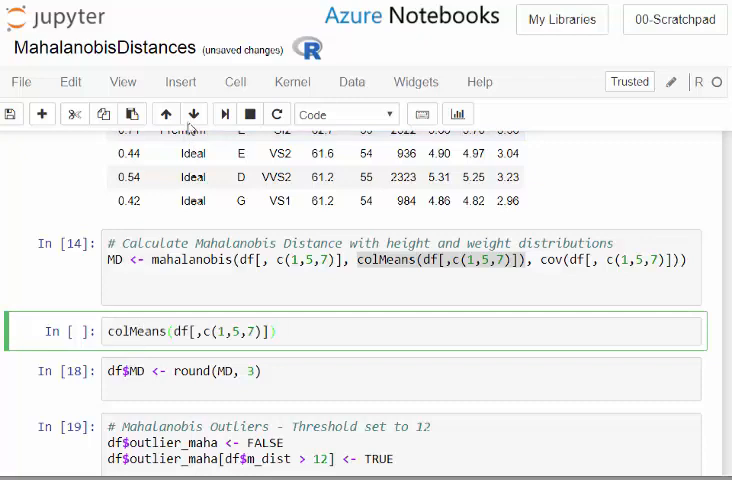
pyautogui.click(224, 112)
pyautogui.write('v')
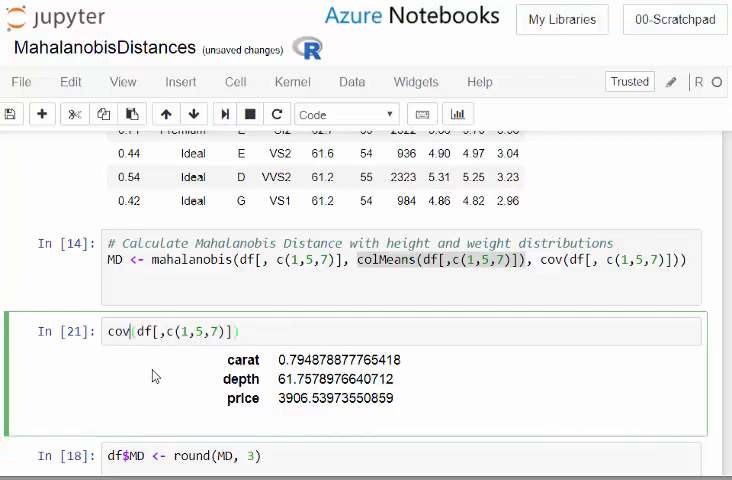
pyautogui.moveTo(224, 112)
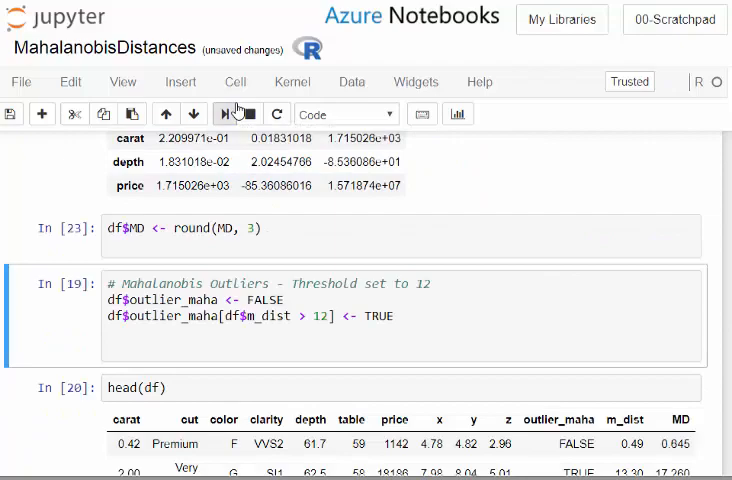
pyautogui.click(222, 112)
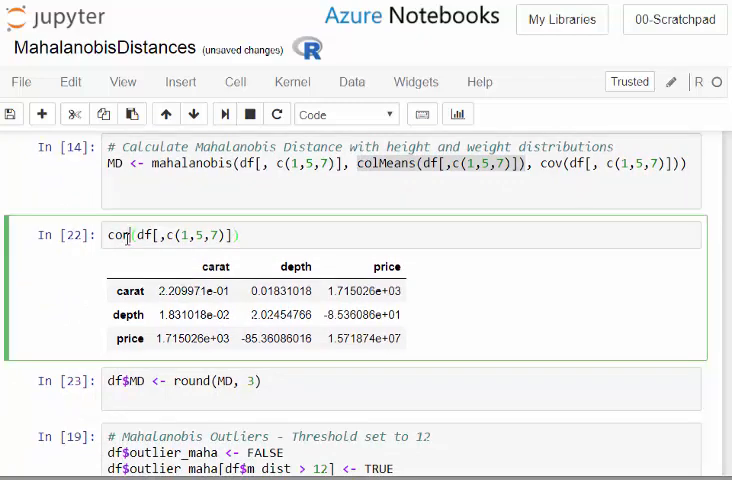
pyautogui.moveTo(220, 112)
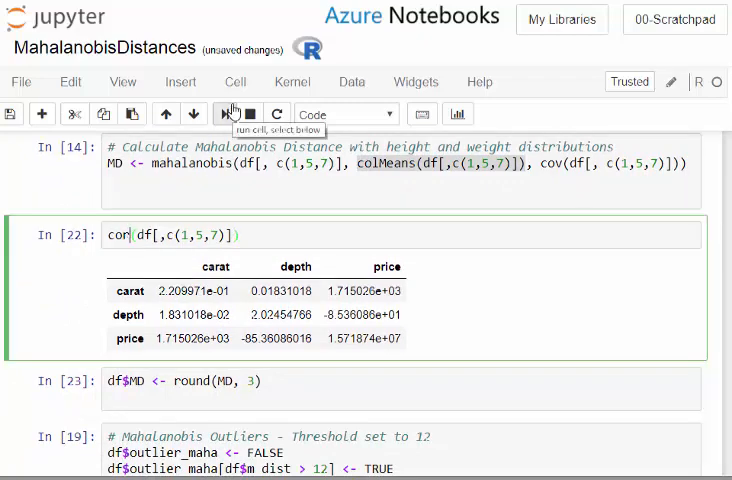
pyautogui.click(228, 112)
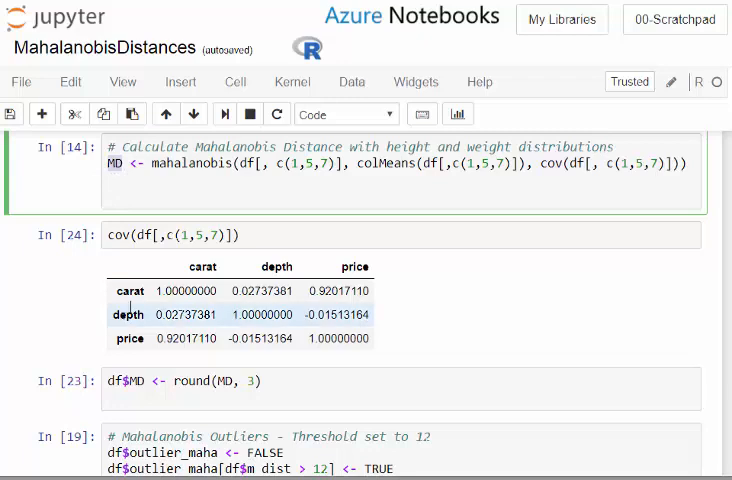
# - Re-run the covariance cell, then run df$MD <- round(MD, 3) and head(df)
pyautogui.click(224, 112)
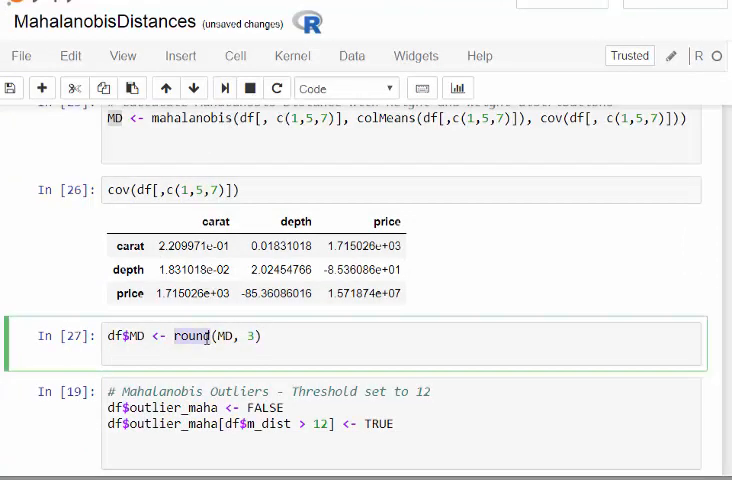
pyautogui.click(180, 56)
pyautogui.write('head(df)')
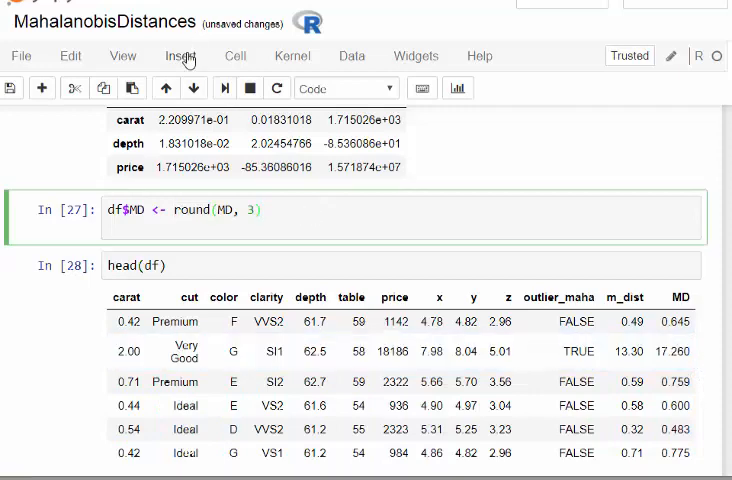
# - Run MD[1:300] in a new cell to list the first 300 distances
pyautogui.click(180, 56)
pyautogui.write('M')
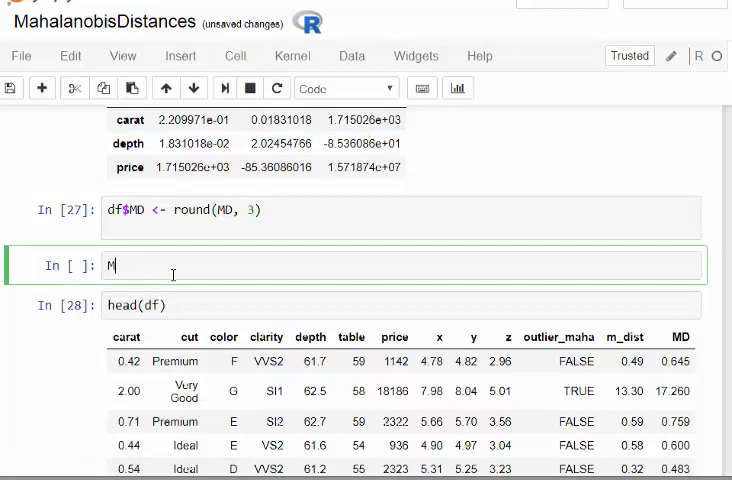
pyautogui.write('D')
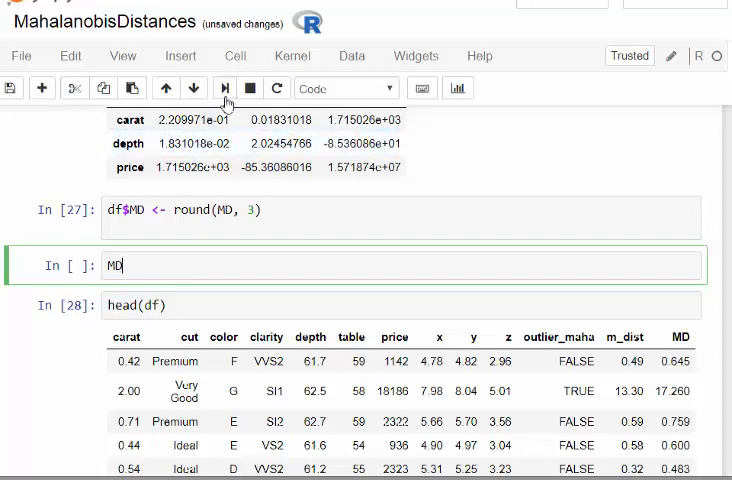
pyautogui.moveTo(224, 88)
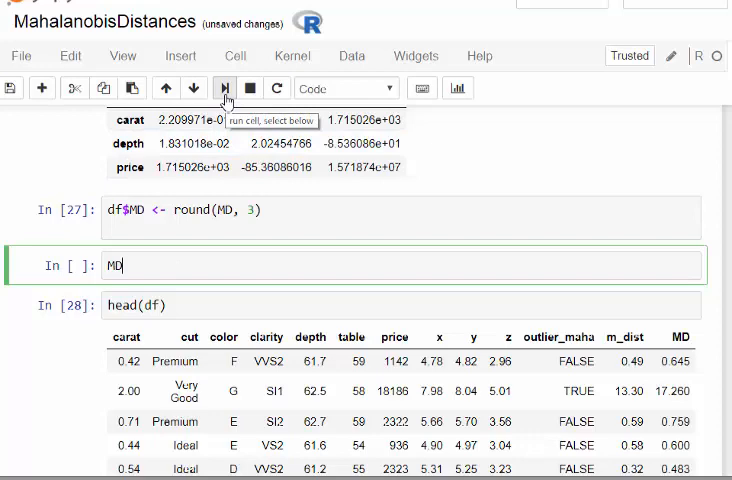
pyautogui.write('[1]')
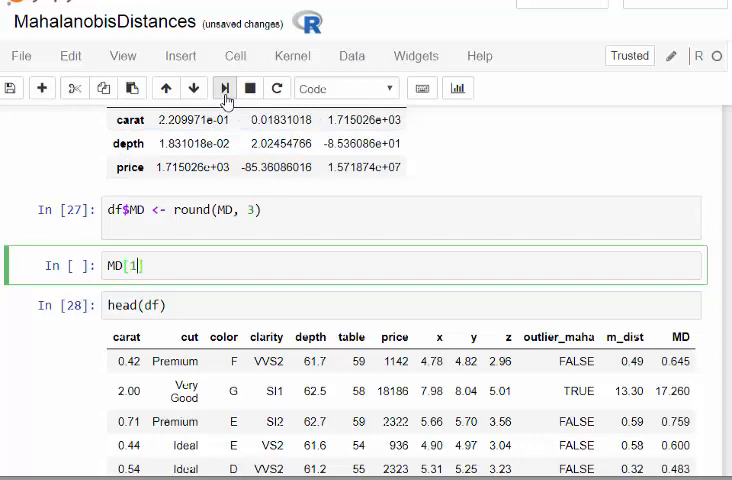
pyautogui.write('300')
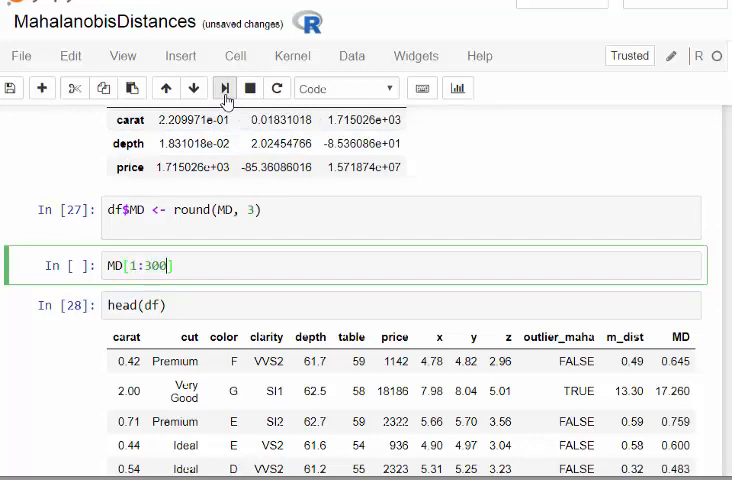
pyautogui.click(224, 88)
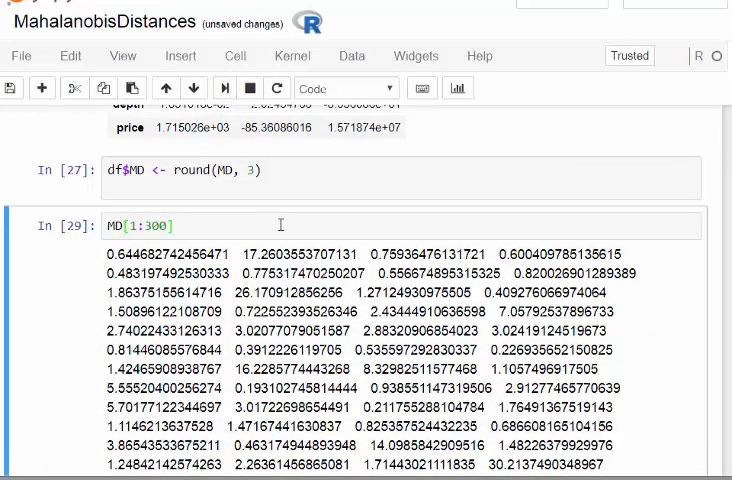
# - Append %>% round(2) and rerun to show the distances at two decimals
pyautogui.write('%>% round(2')
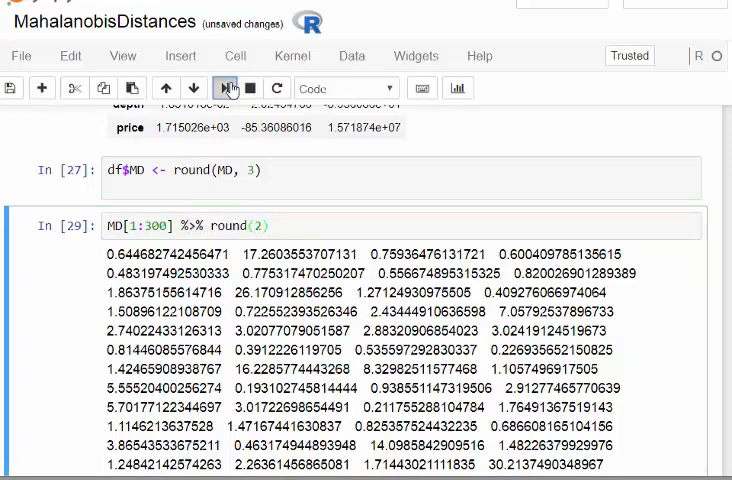
pyautogui.click(224, 88)
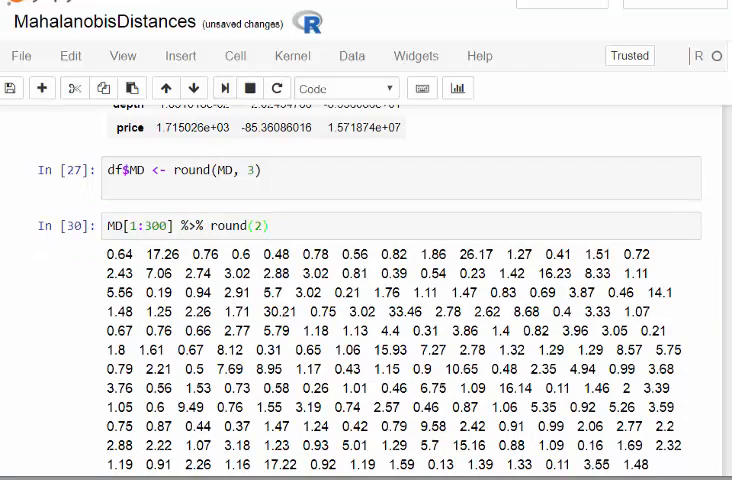
pyautogui.scroll(-3)
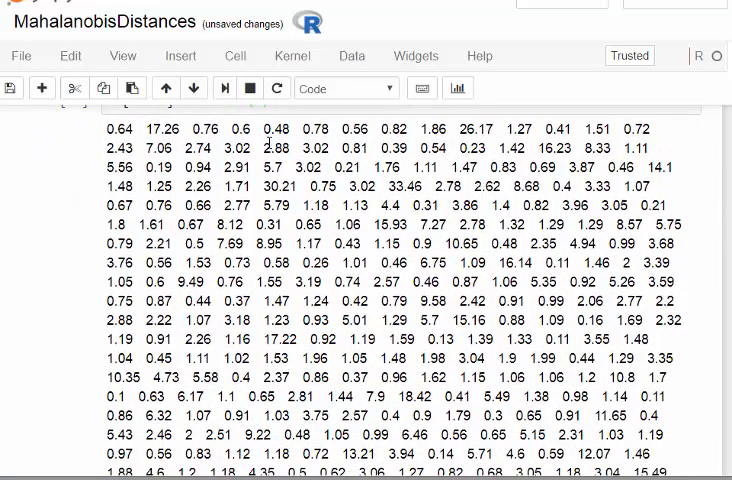
pyautogui.doubleClick(270, 148)
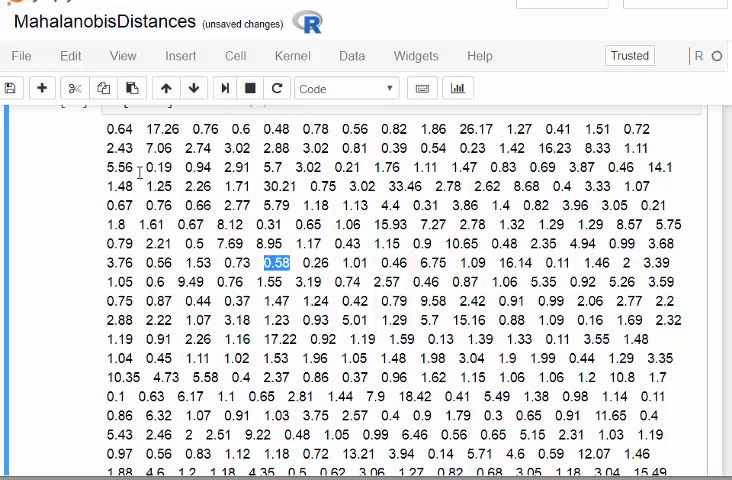
pyautogui.click(160, 128)
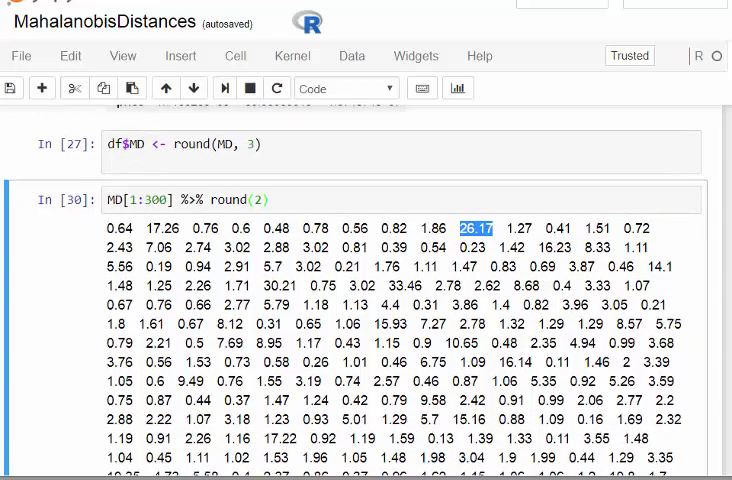
pyautogui.scroll(-3)
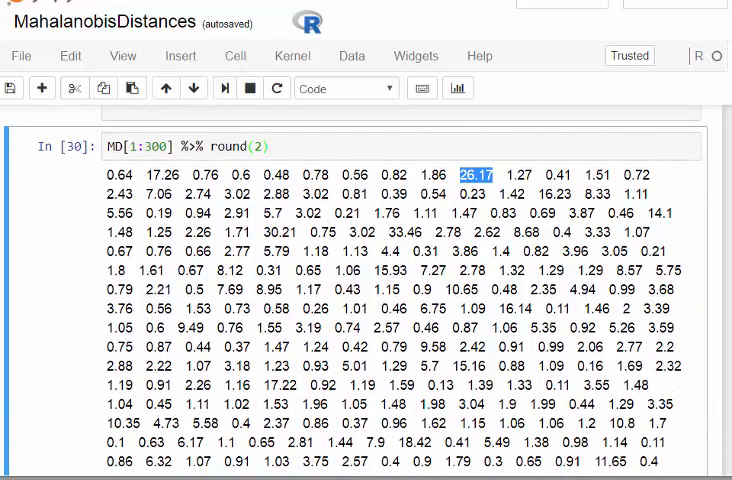
pyautogui.scroll(-3)
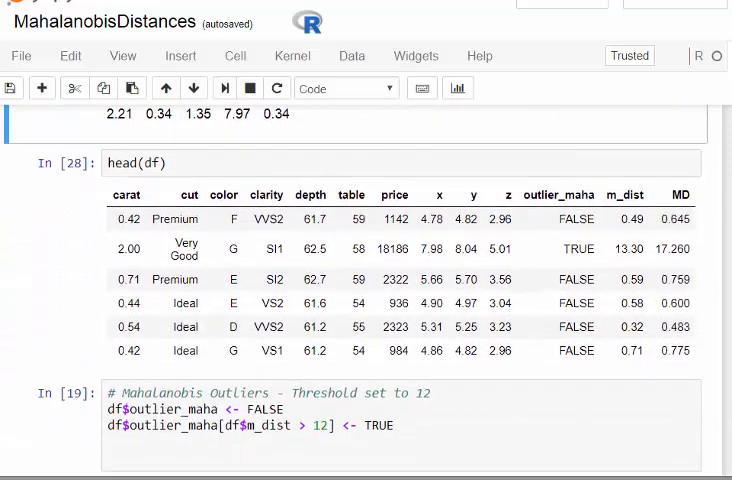
# - Change the outlier condition to df$MD > 10 and run the cell with head(df)
pyautogui.press('shift+enter')
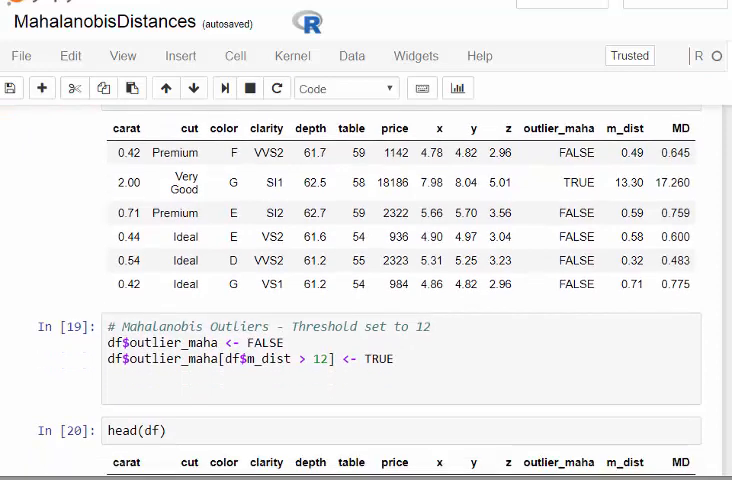
pyautogui.click(284, 344)
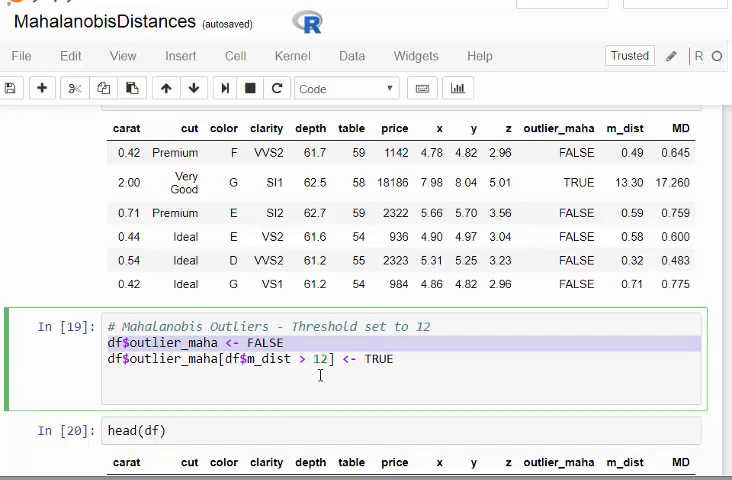
pyautogui.press('BackSpace')
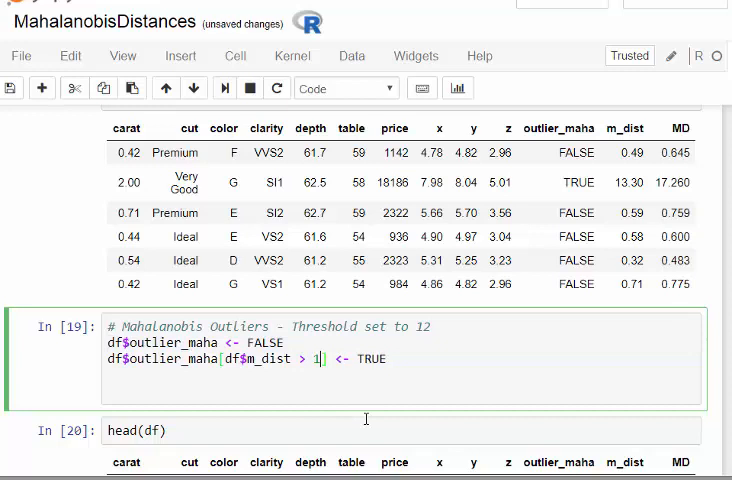
pyautogui.write('0')
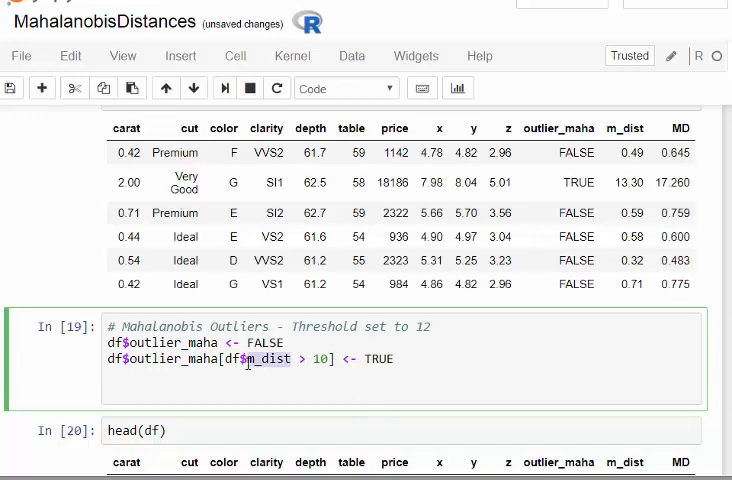
pyautogui.write('MD')
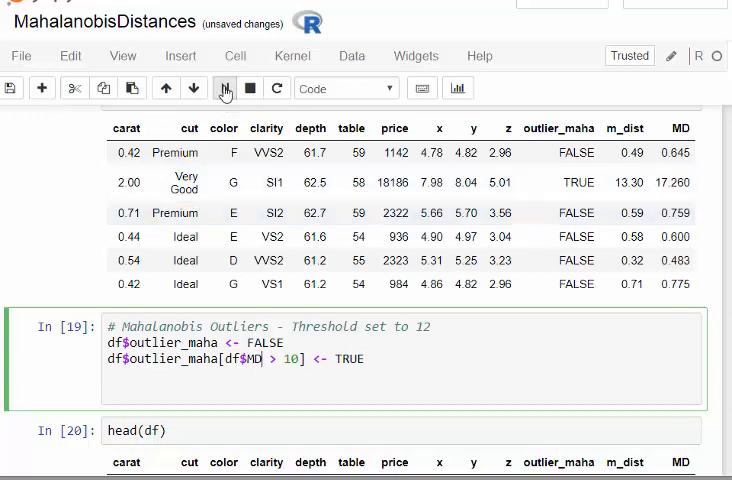
pyautogui.moveTo(224, 88)
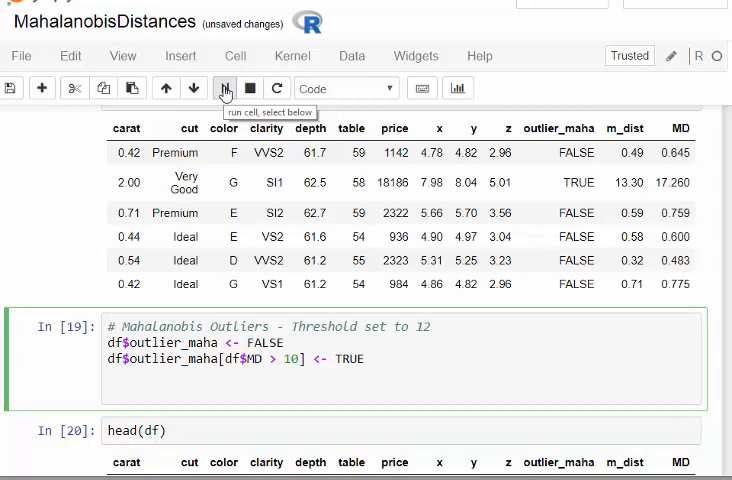
pyautogui.click(224, 88)
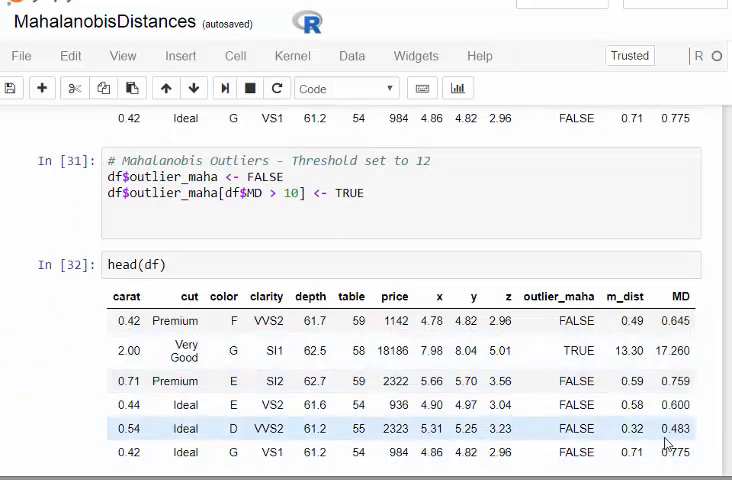
pyautogui.scroll(-3)
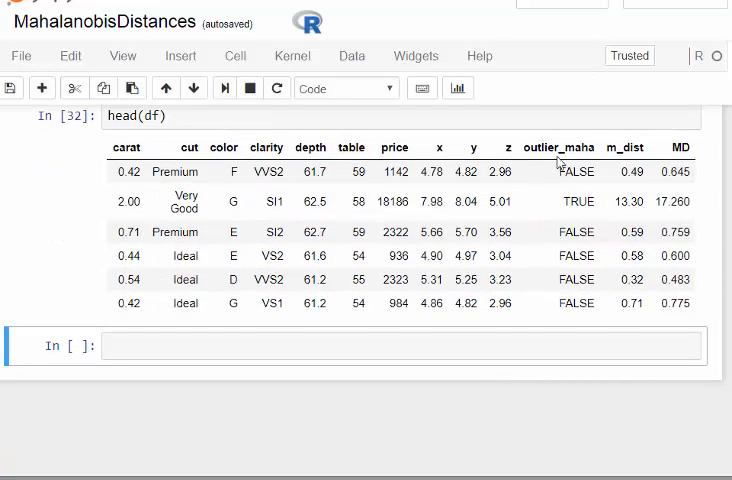
pyautogui.doubleClick(556, 148)
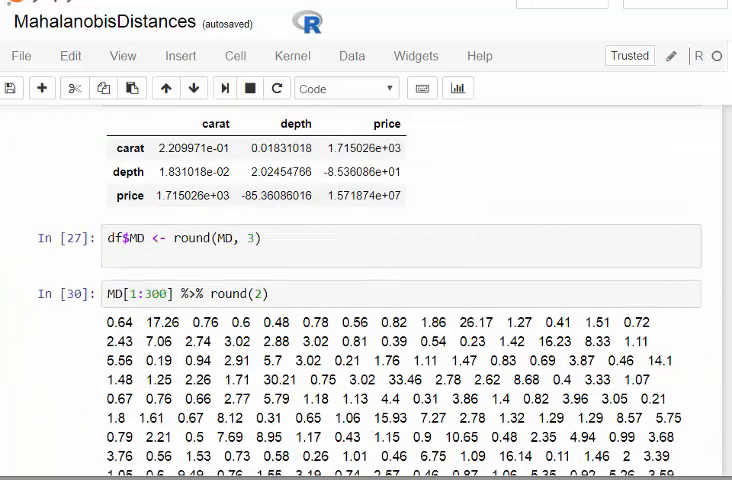
pyautogui.scroll(-3)
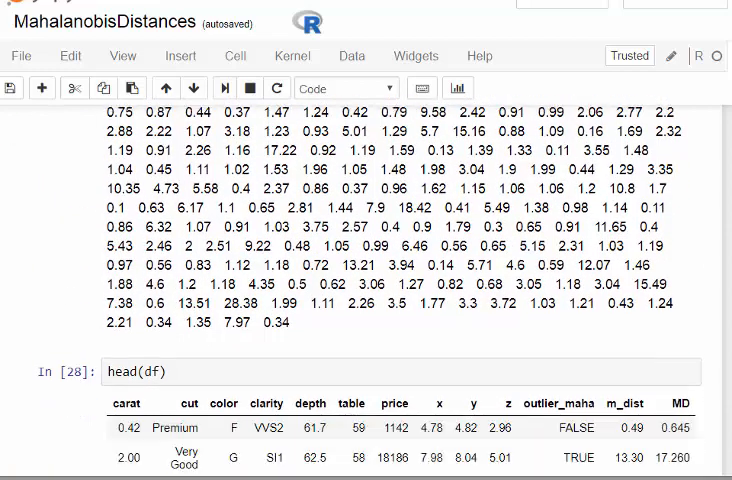